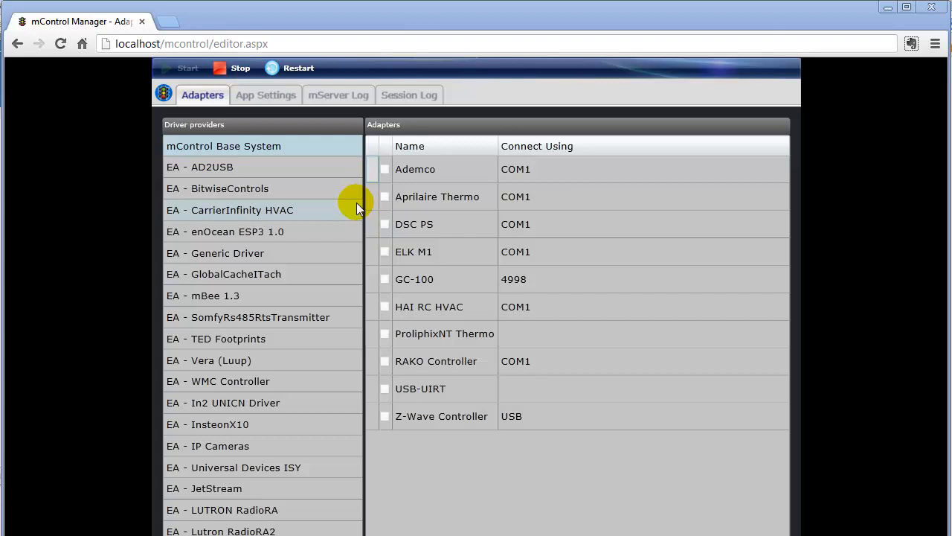
mouse_move(199, 267)
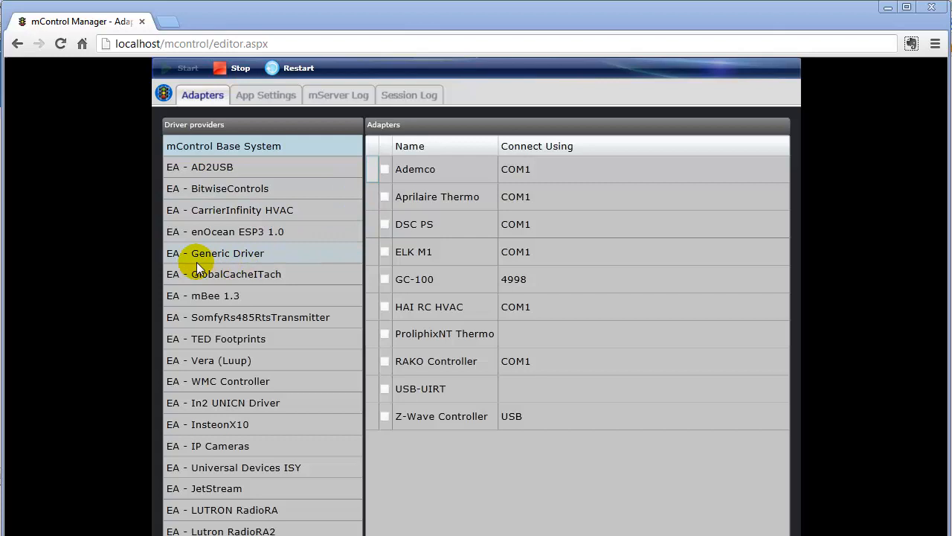
mouse_move(179, 63)
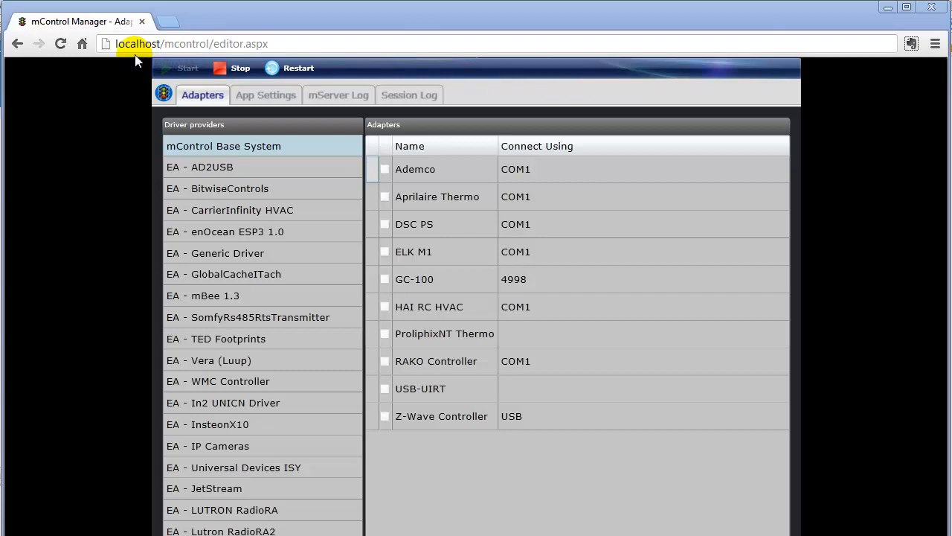
mouse_move(152, 58)
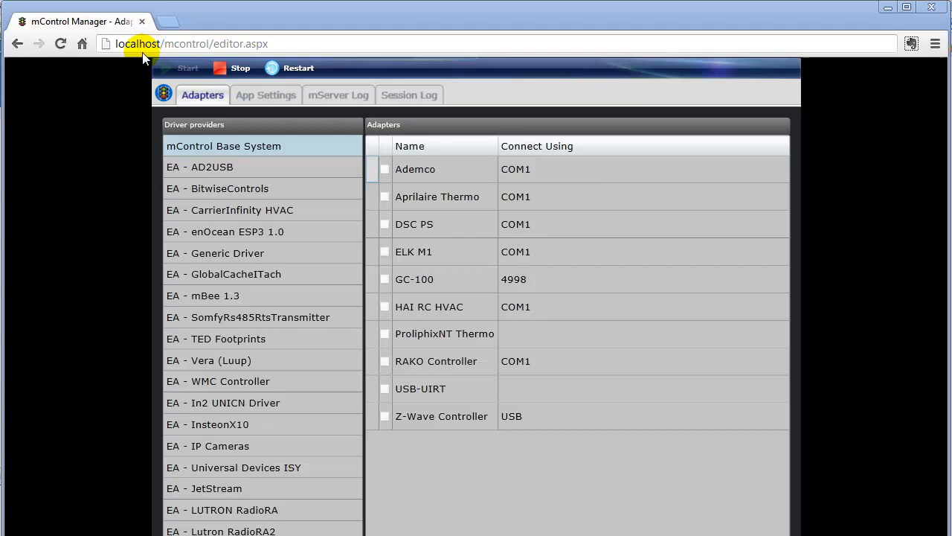
mouse_move(156, 64)
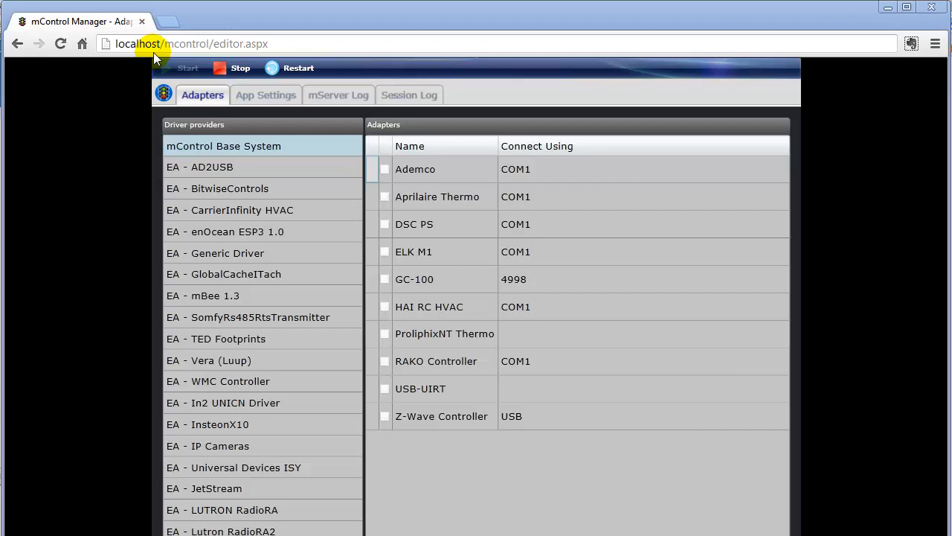
mouse_move(195, 58)
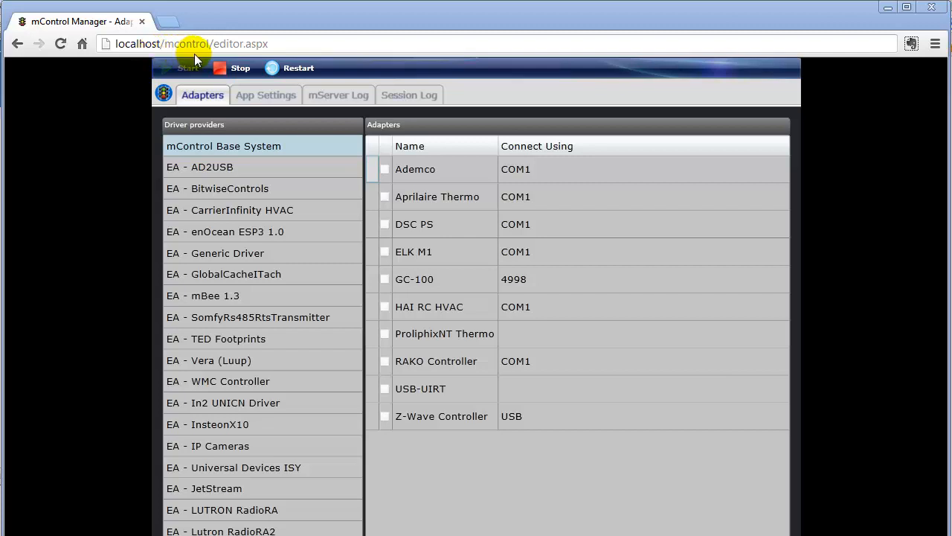
- Show the Second Floor zone's devices, then the Office zone's Camera shortcut with live view
click(192, 43)
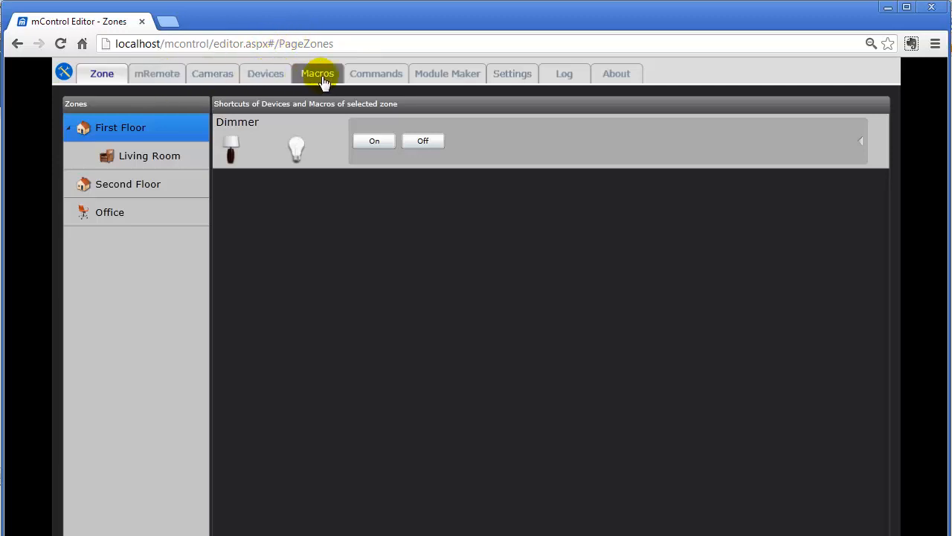
mouse_move(616, 74)
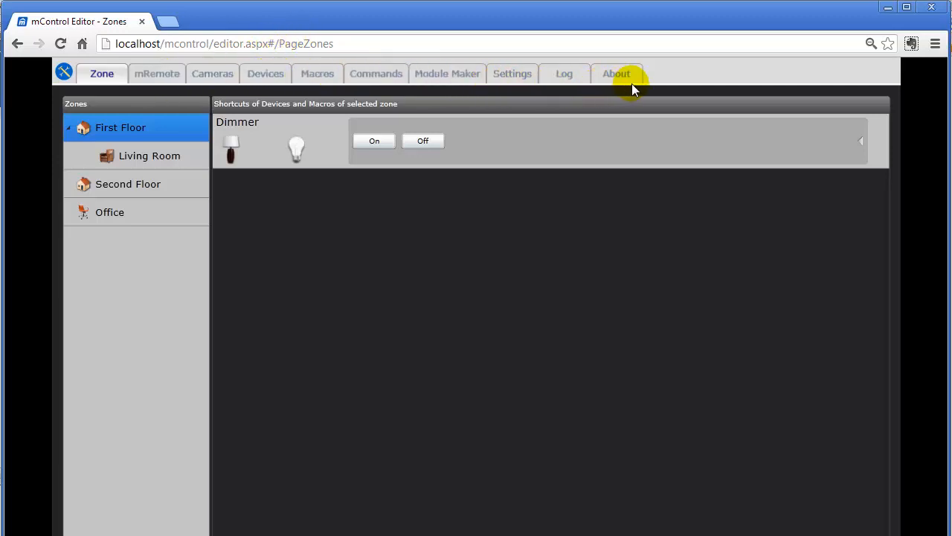
mouse_move(111, 127)
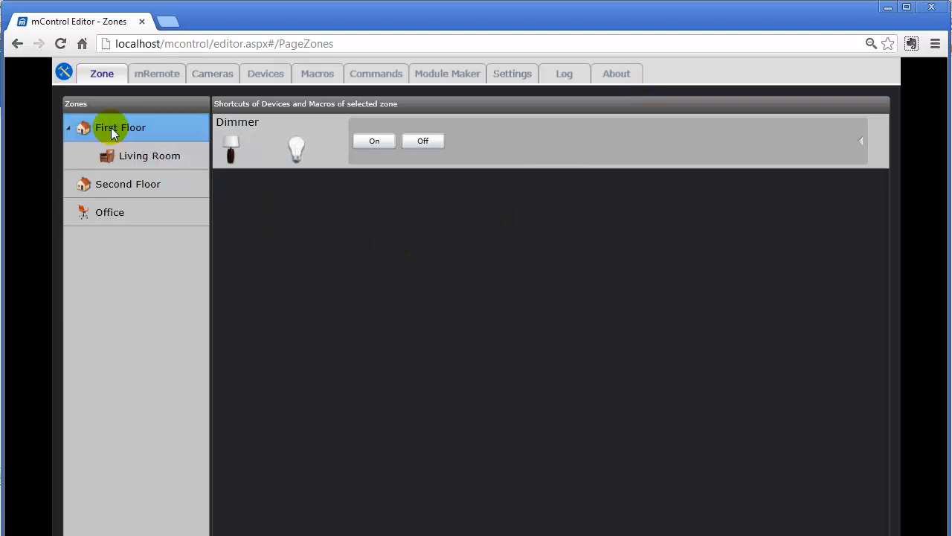
mouse_move(102, 74)
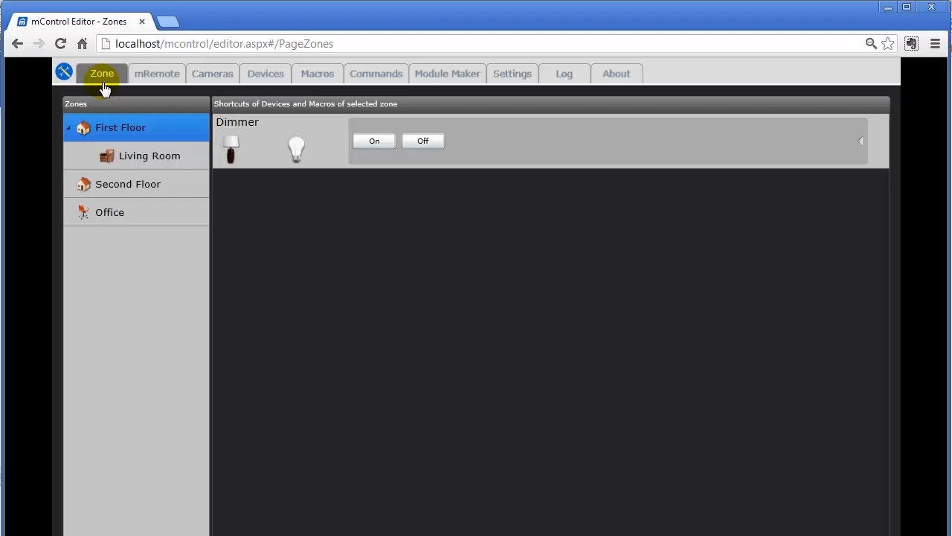
mouse_move(130, 145)
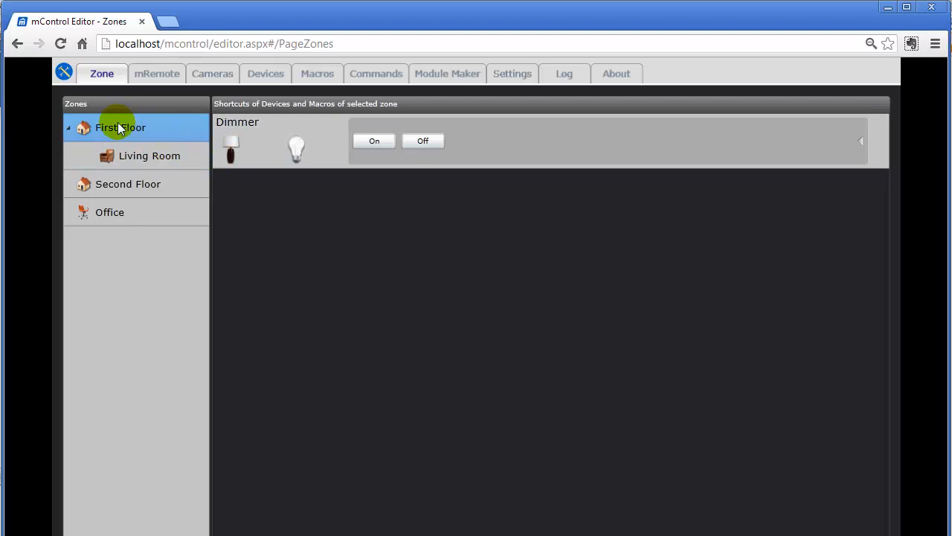
mouse_move(156, 184)
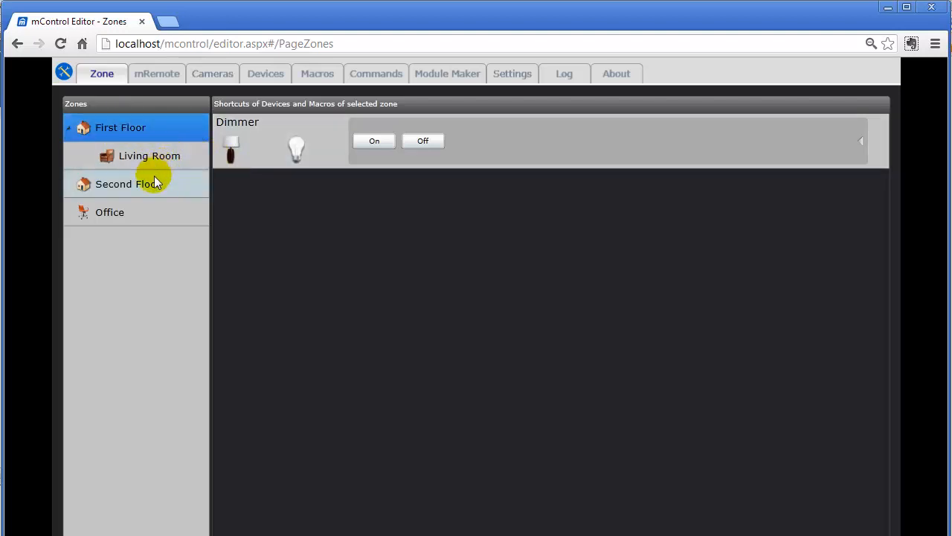
click(127, 184)
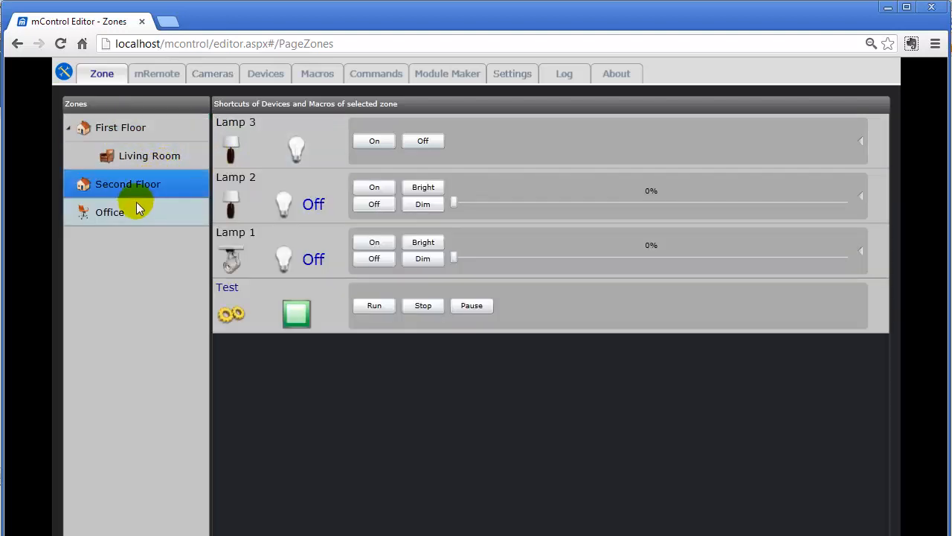
click(110, 212)
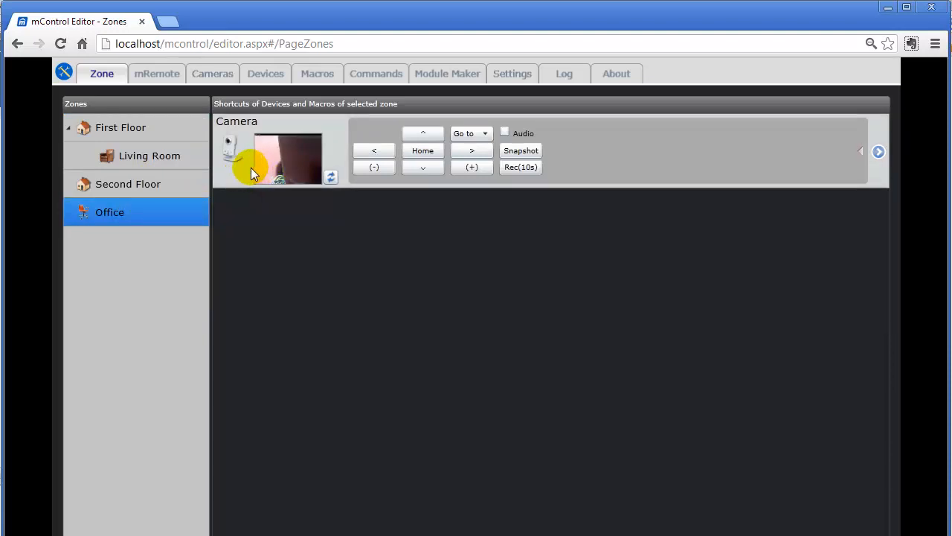
mouse_move(233, 256)
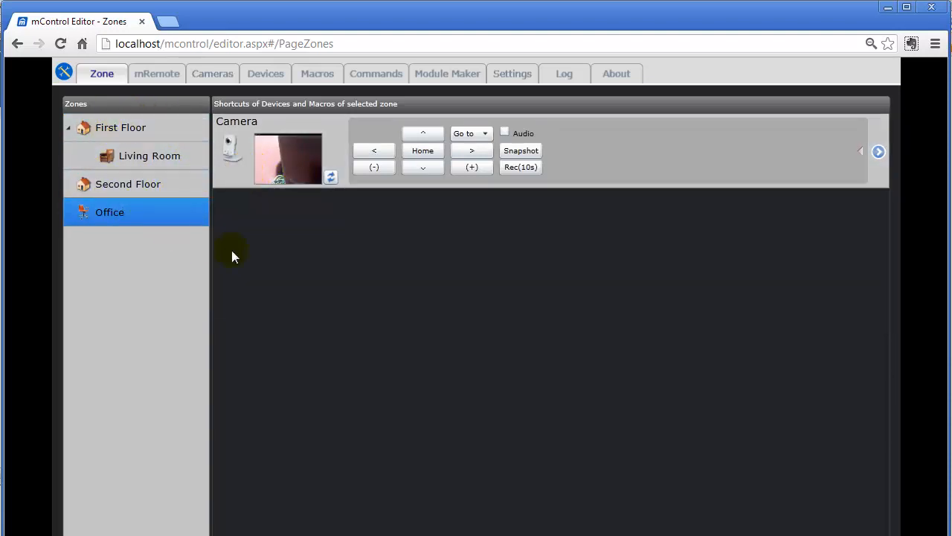
mouse_move(102, 74)
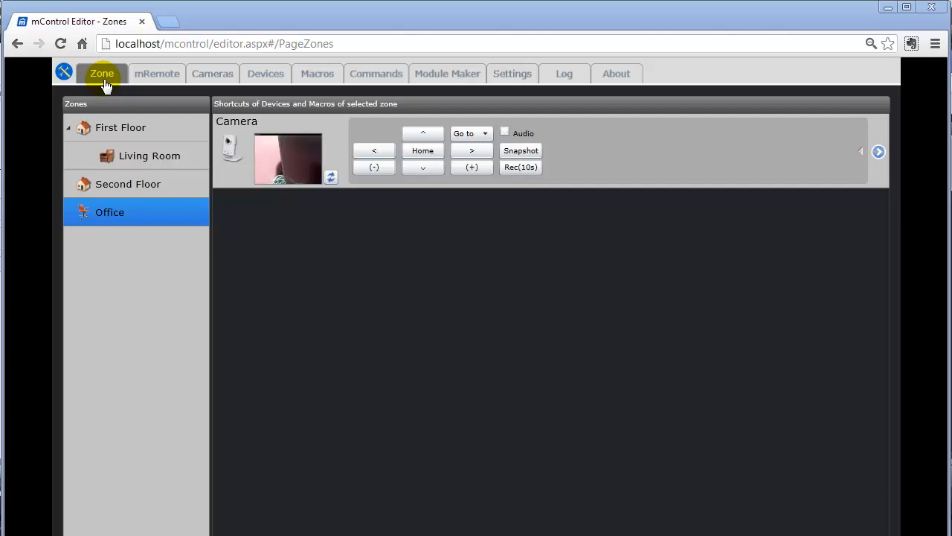
- Show the device list and Lamp 1's zone associations (Second Floor)
click(264, 73)
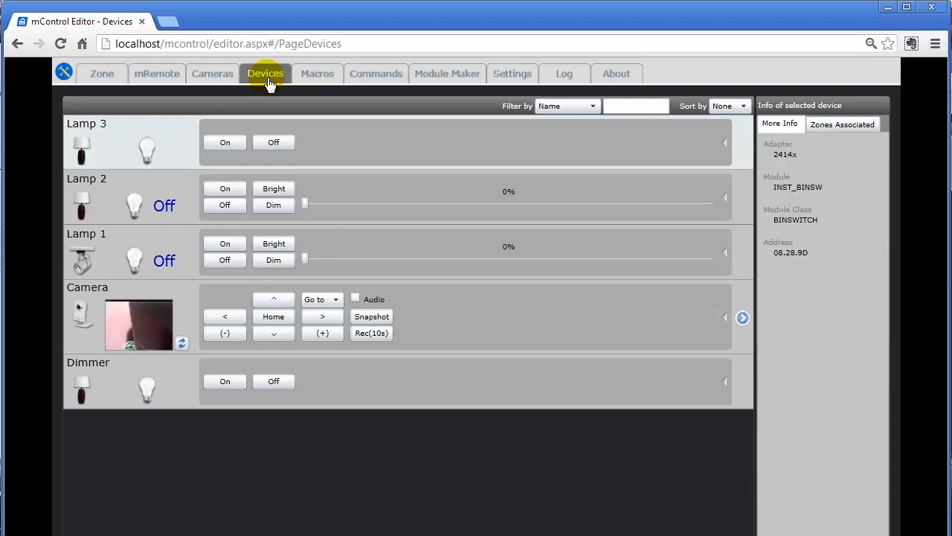
mouse_move(125, 252)
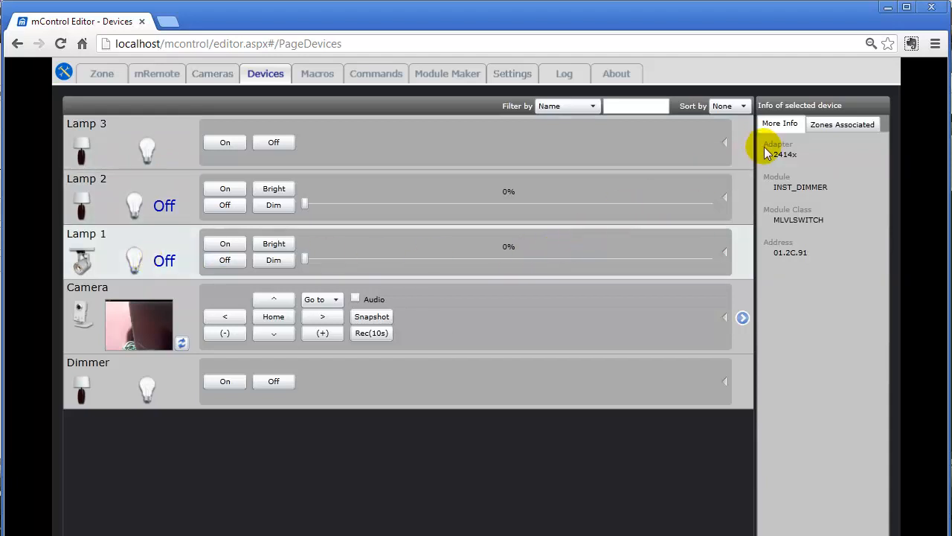
mouse_move(787, 237)
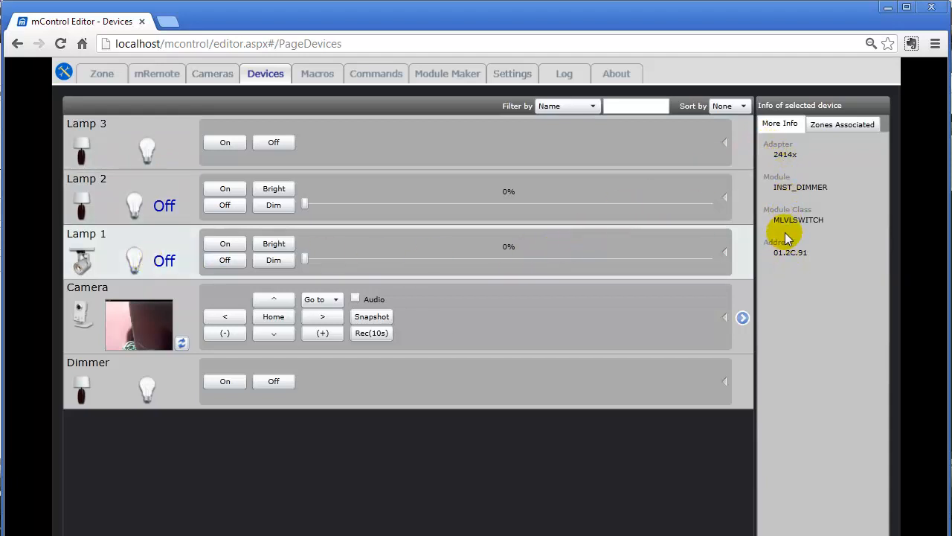
click(841, 124)
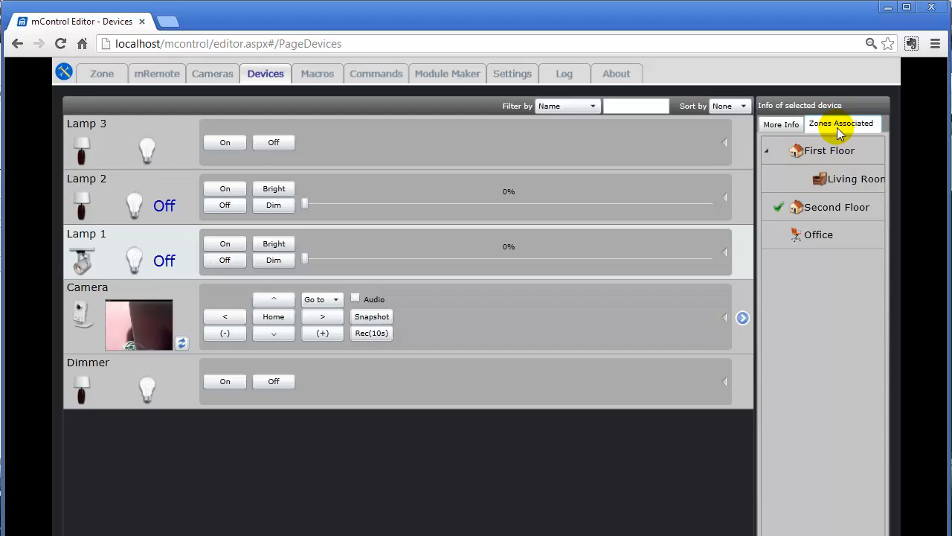
mouse_move(482, 437)
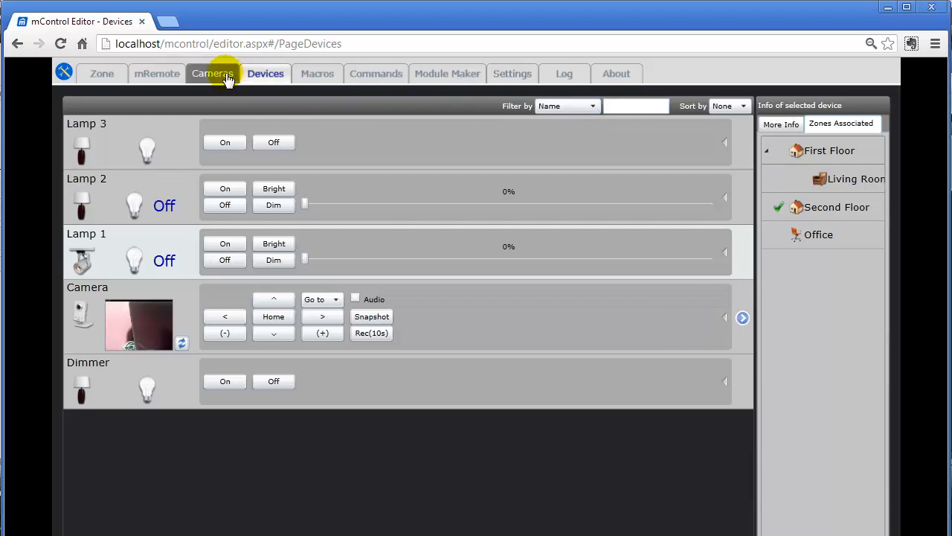
- Show the Cameras page streaming the live camera feed
click(212, 73)
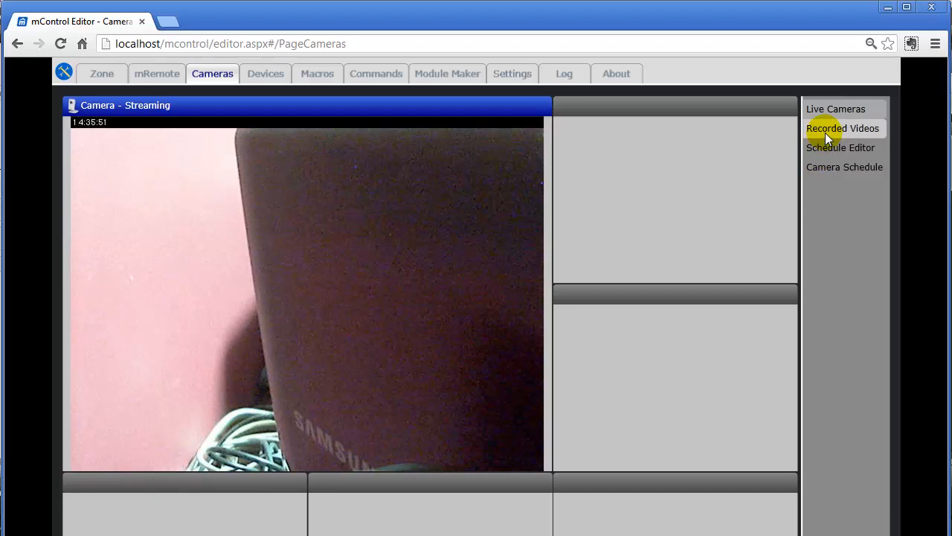
- Show the Macros page listing the Test and All Off macros
click(317, 73)
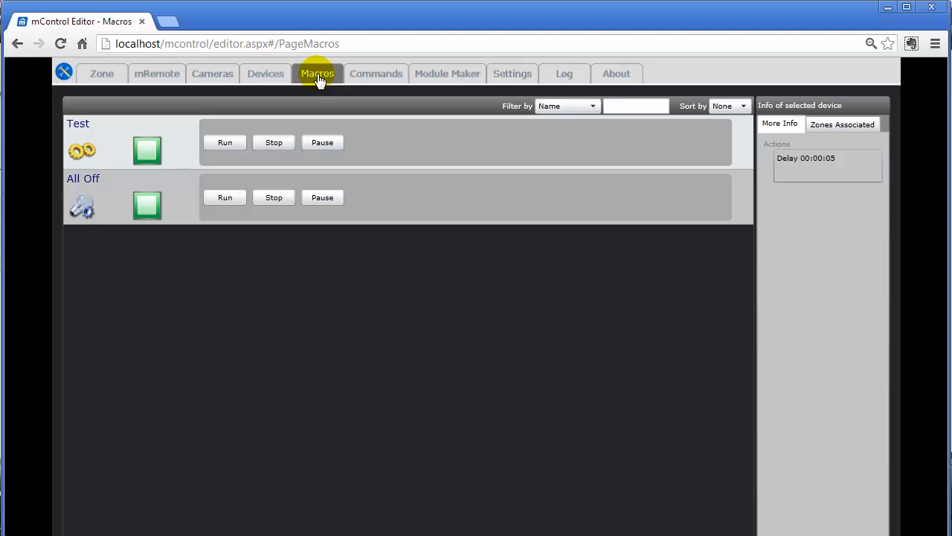
mouse_move(142, 97)
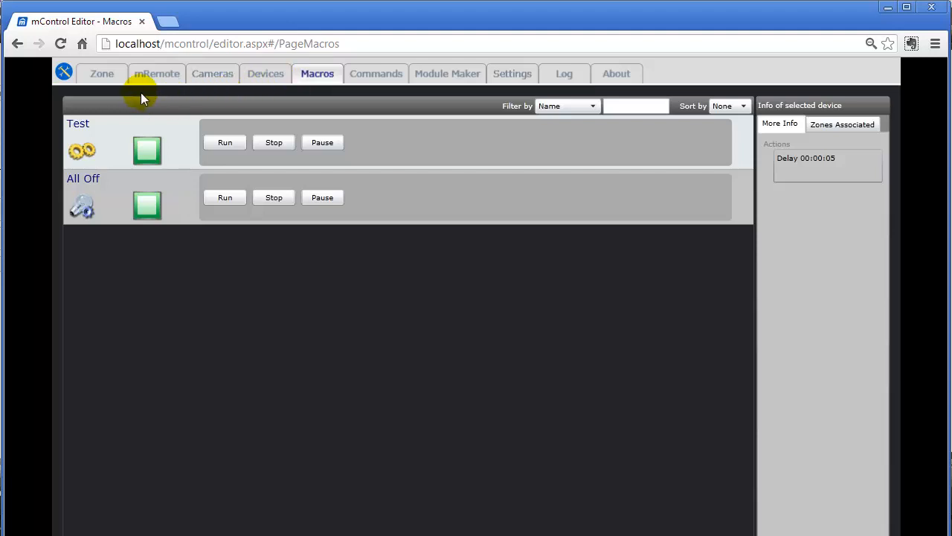
click(101, 72)
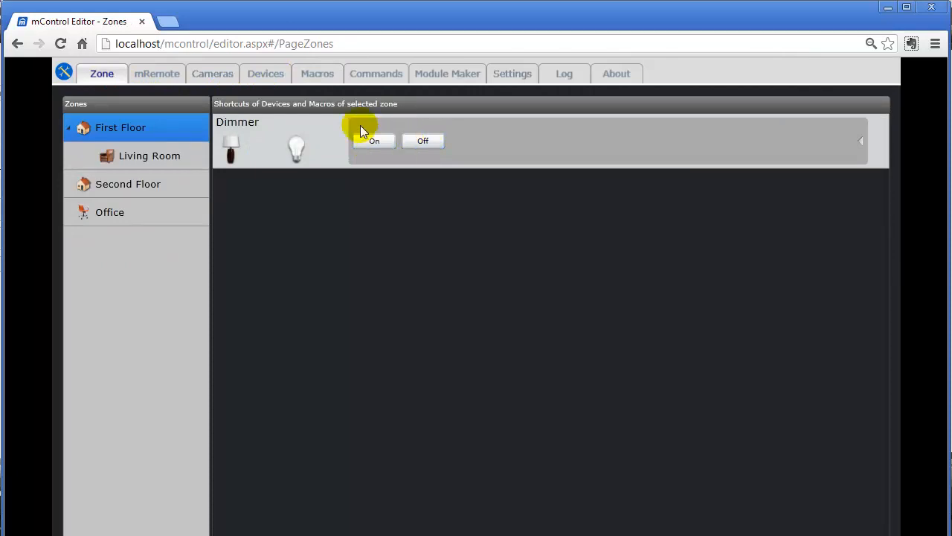
click(318, 73)
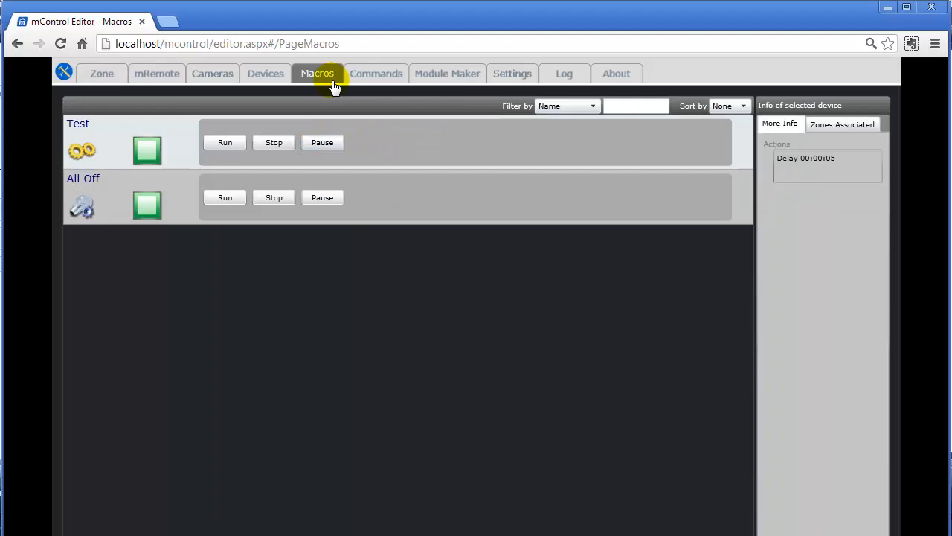
mouse_move(185, 186)
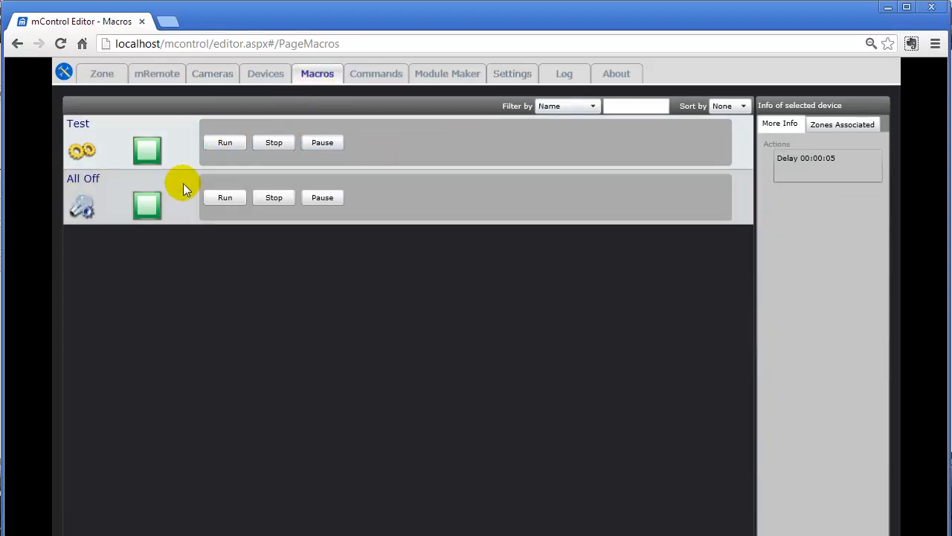
- Show the All Off macro's 11:10 PM condition and Lamp 2 on, delay, off actions
double_click(82, 206)
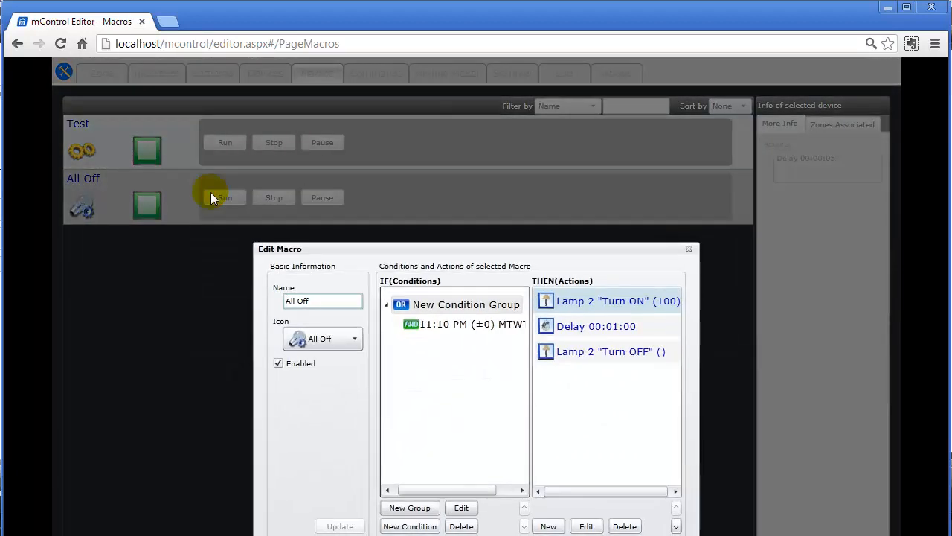
mouse_move(434, 338)
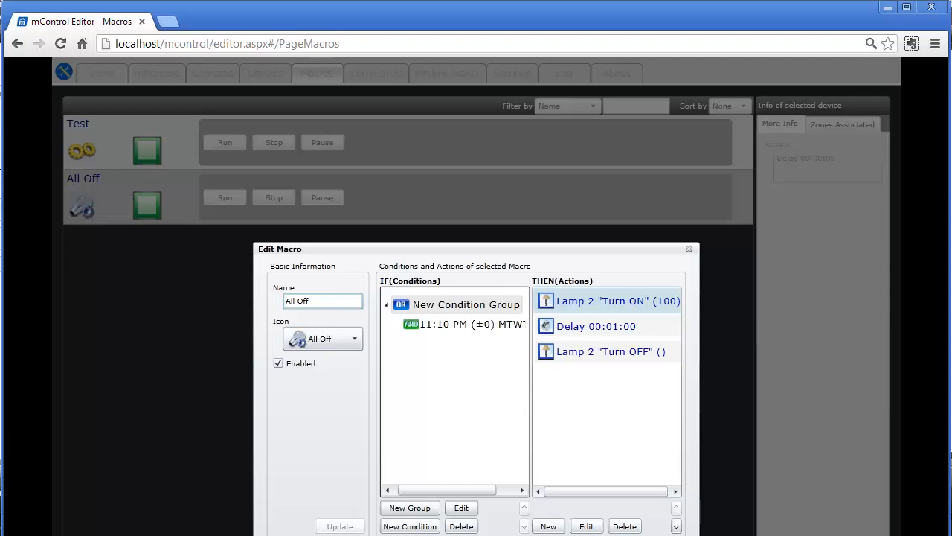
- Close the macro editor and show the Location settings with sunrise, sunset and Pacific time zone
click(688, 249)
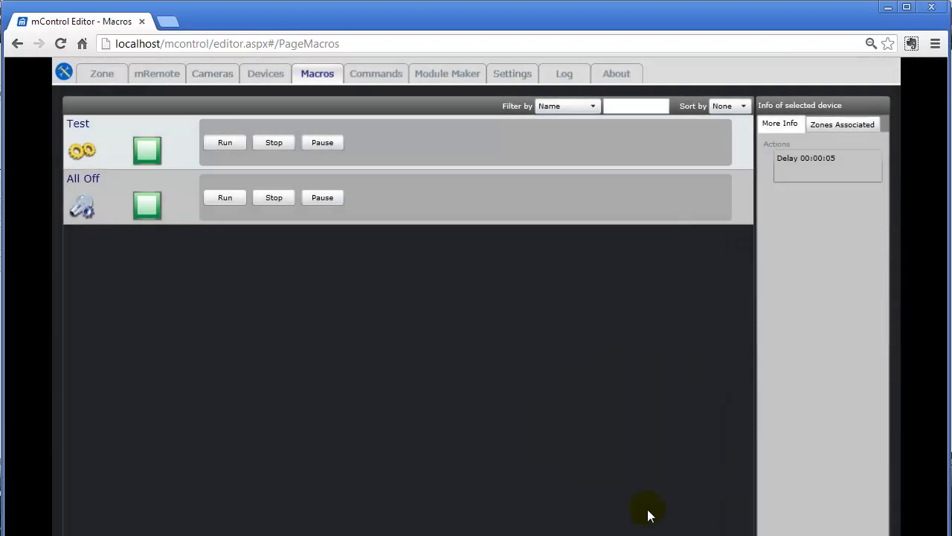
mouse_move(290, 89)
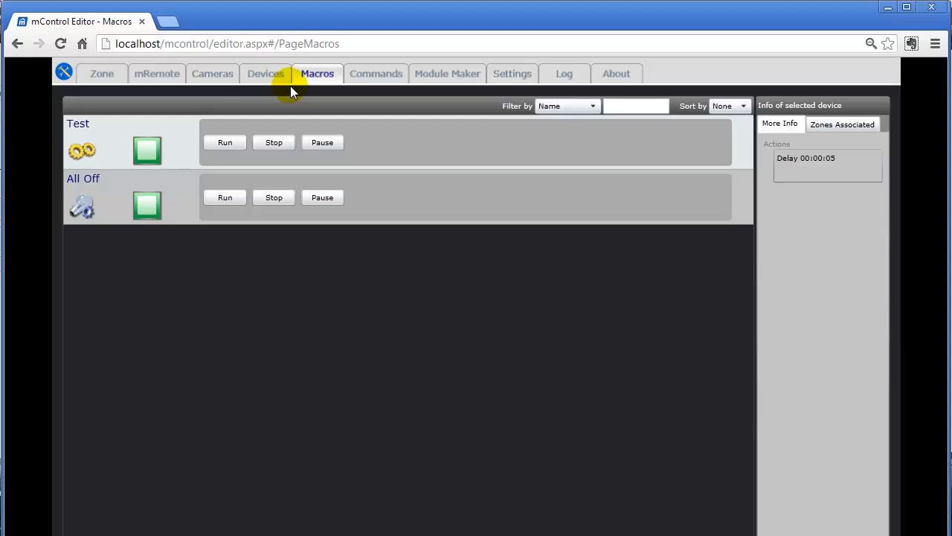
click(512, 73)
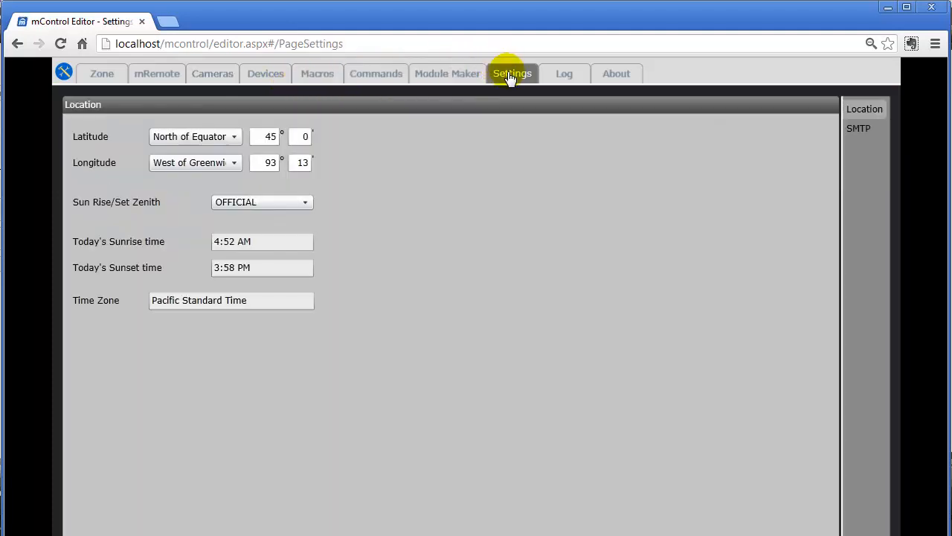
mouse_move(426, 151)
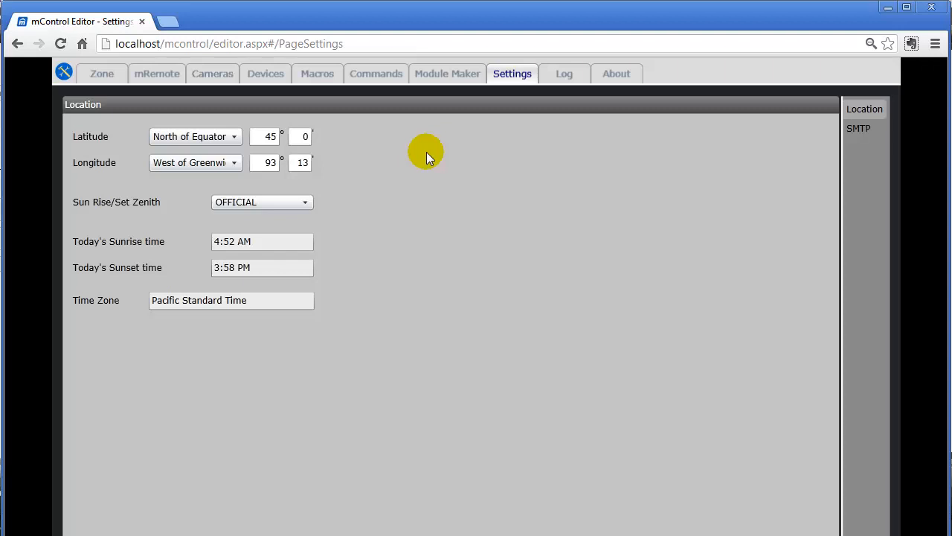
mouse_move(225, 267)
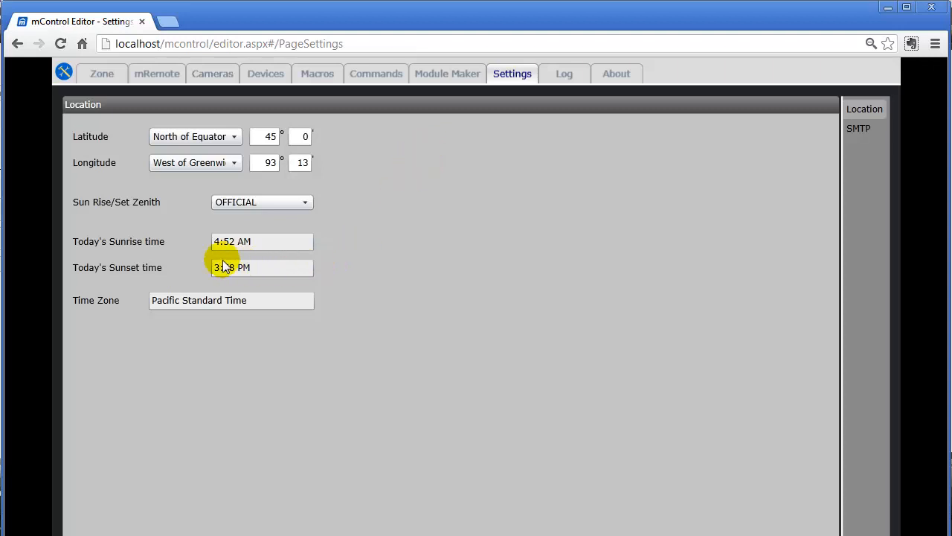
mouse_move(190, 245)
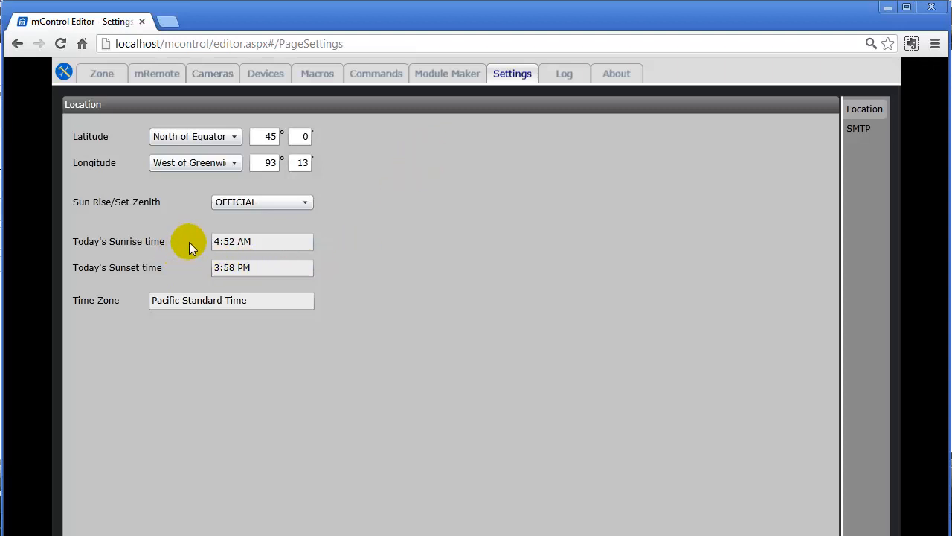
mouse_move(194, 266)
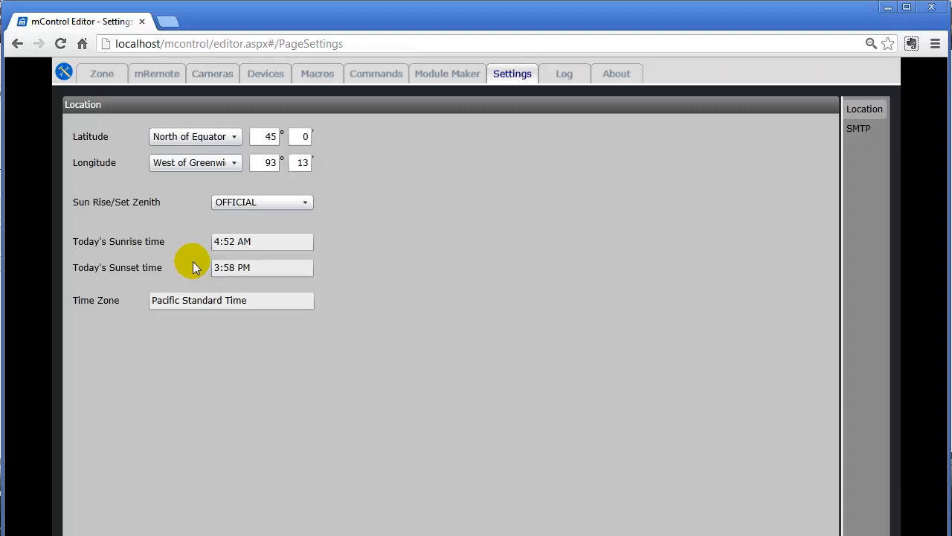
mouse_move(595, 78)
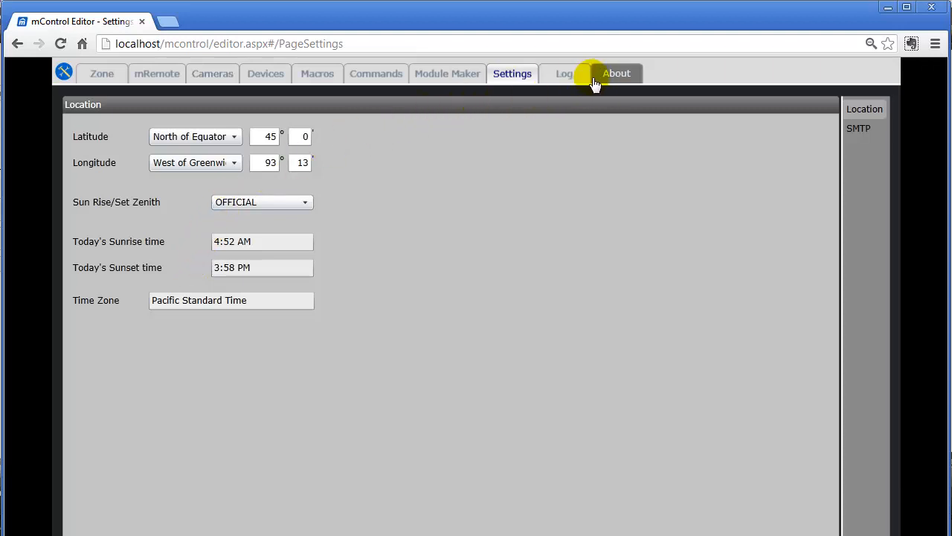
- Show the About page with version 3.1.4779.0 and six activated licensed modules
click(616, 73)
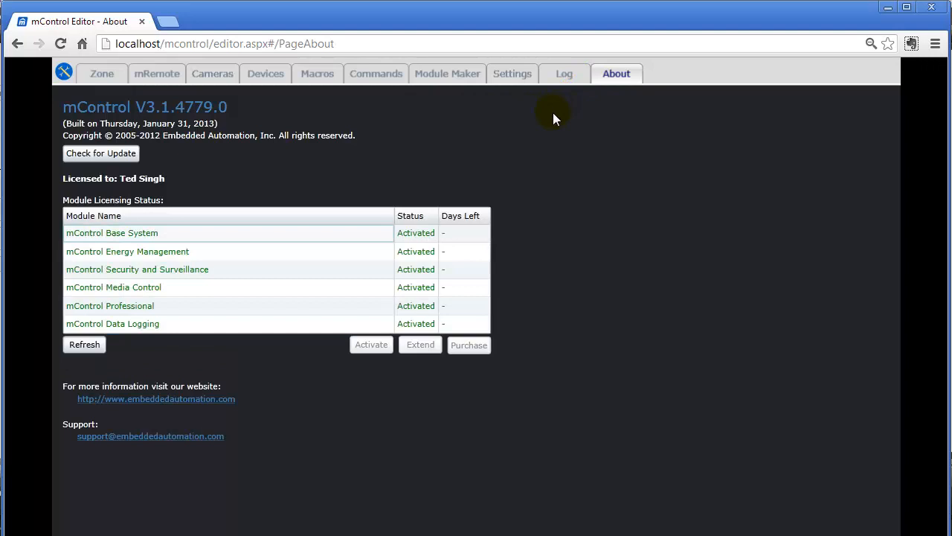
mouse_move(220, 124)
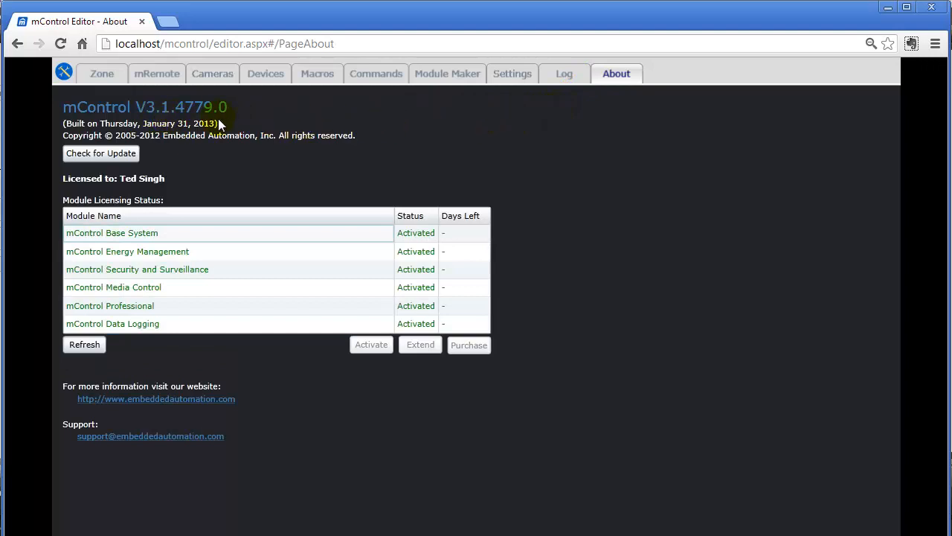
mouse_move(214, 176)
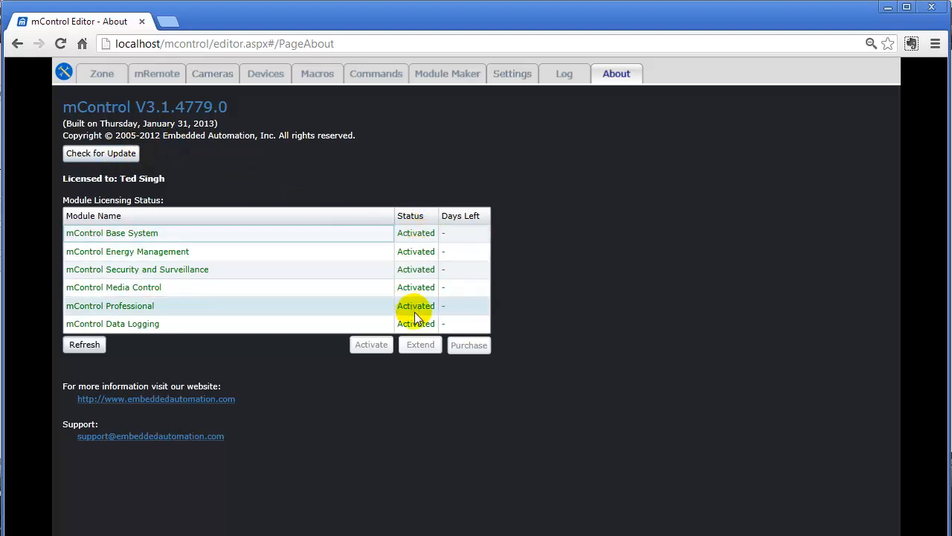
mouse_move(415, 266)
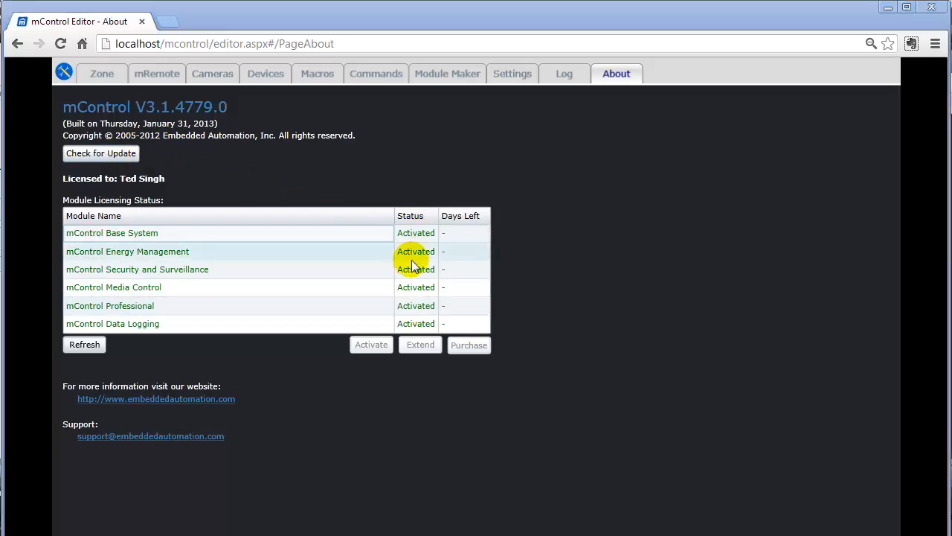
mouse_move(211, 147)
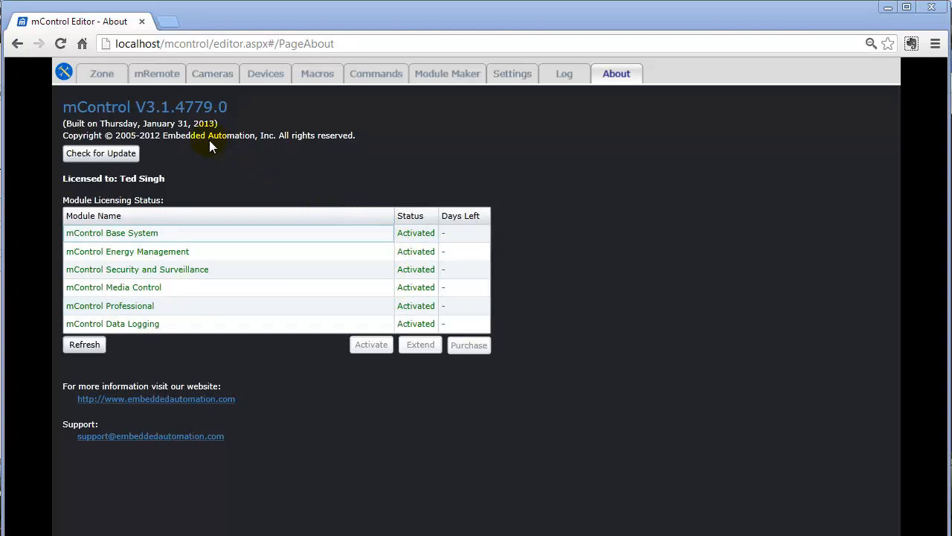
mouse_move(156, 73)
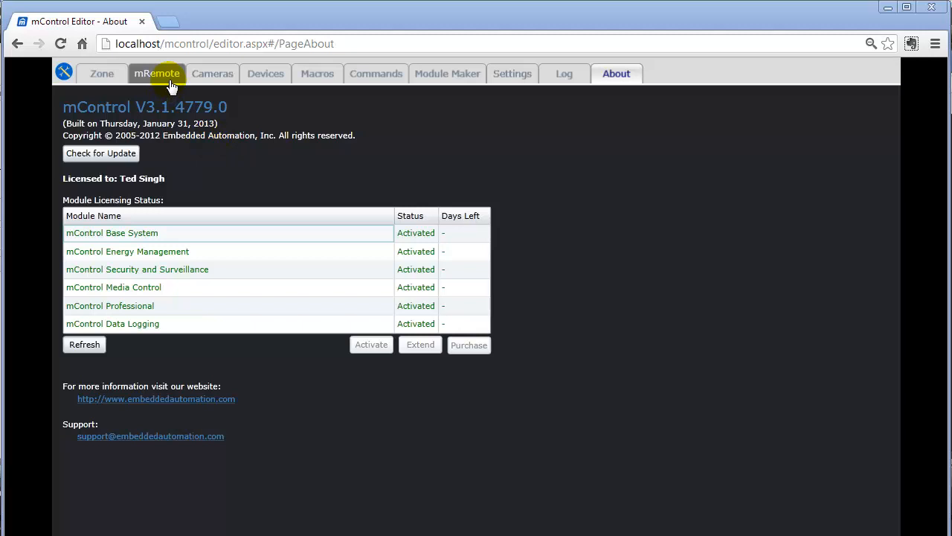
mouse_move(398, 97)
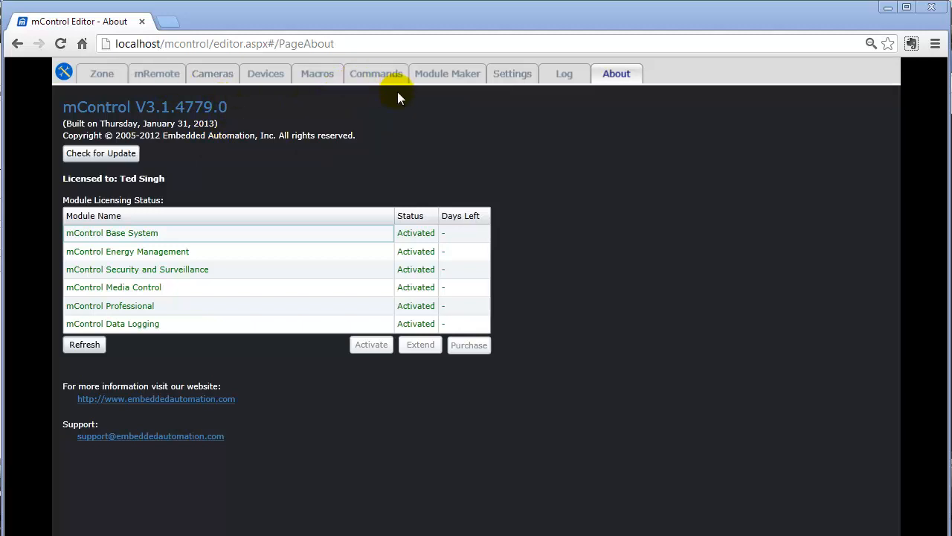
mouse_move(512, 73)
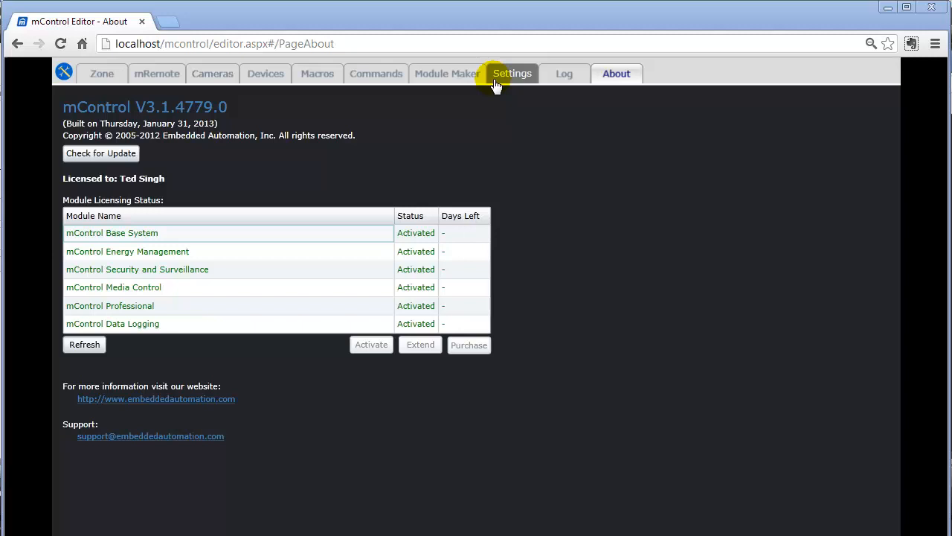
mouse_move(376, 74)
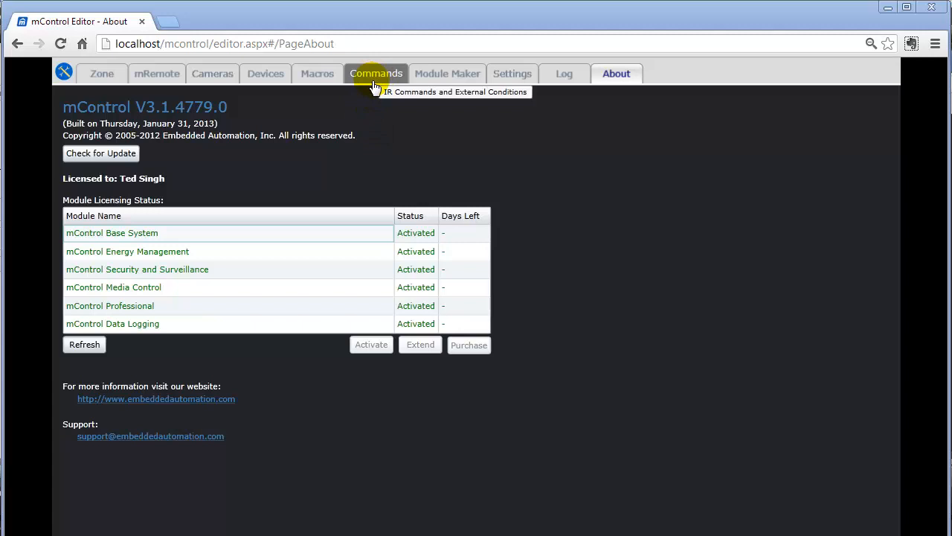
mouse_move(376, 86)
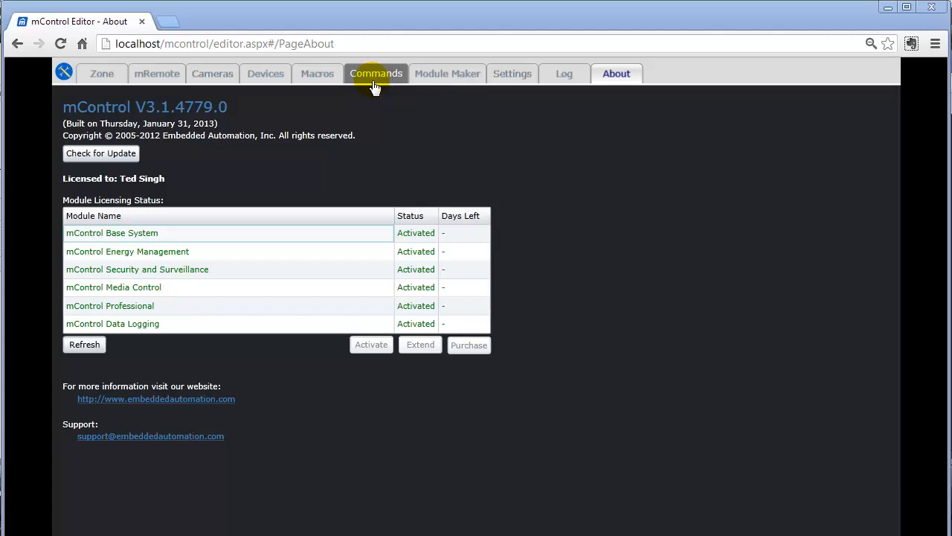
mouse_move(157, 74)
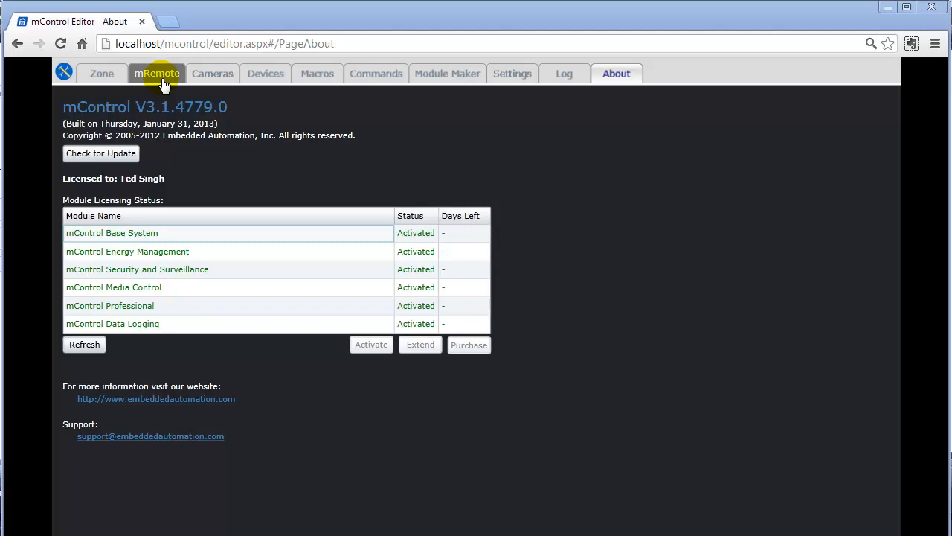
click(101, 73)
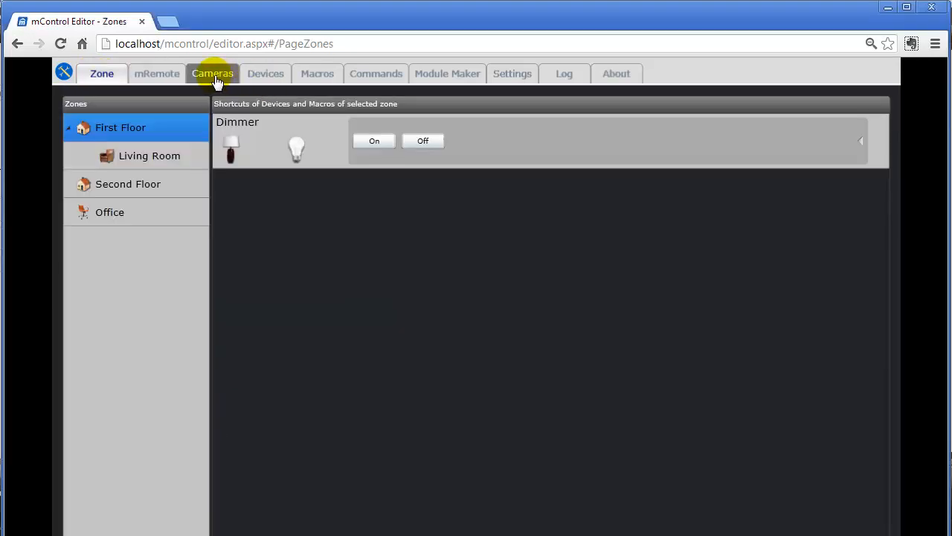
mouse_move(316, 74)
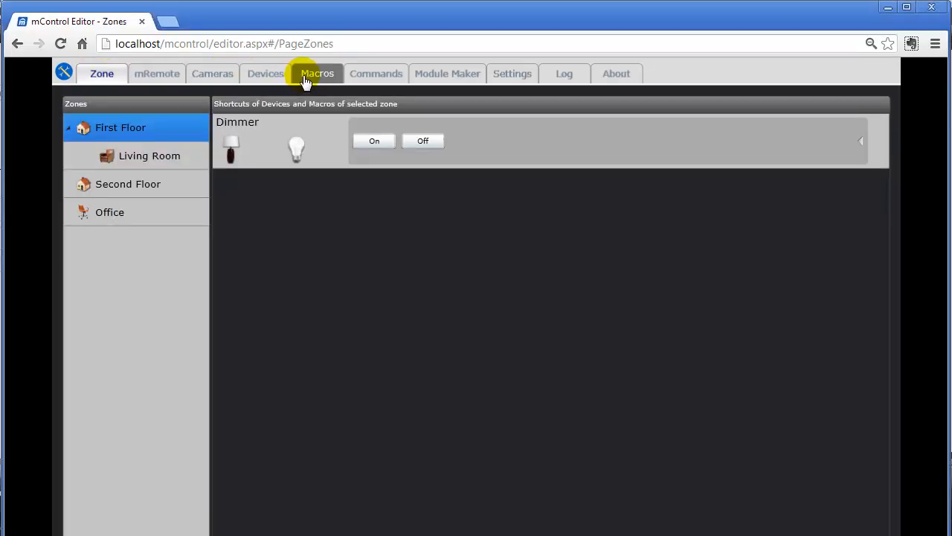